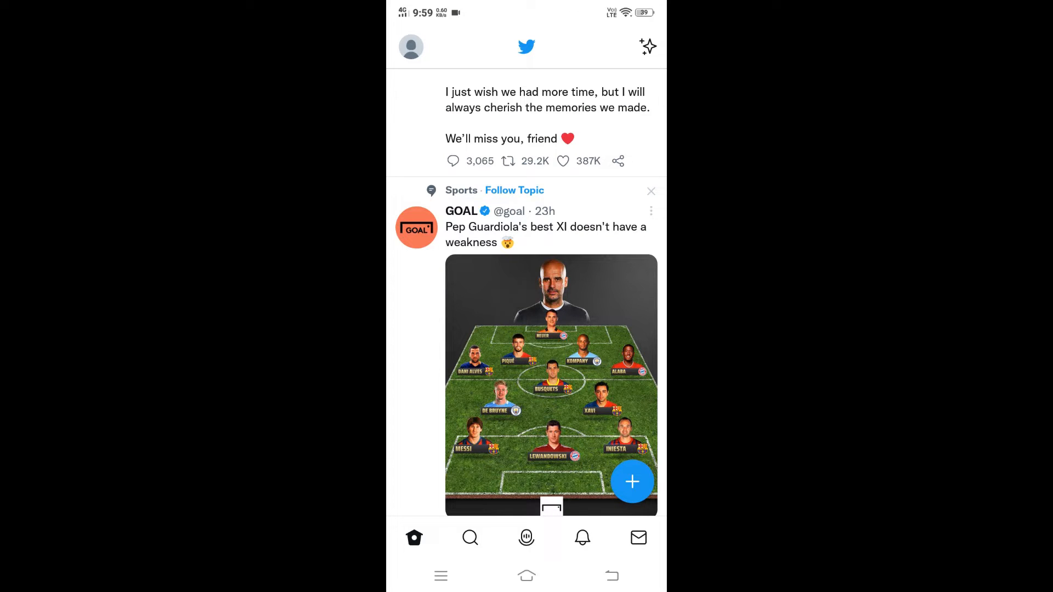
Open your own Demo account profile showing birth date January 11, 2000 and Joined June 2022
click(410, 46)
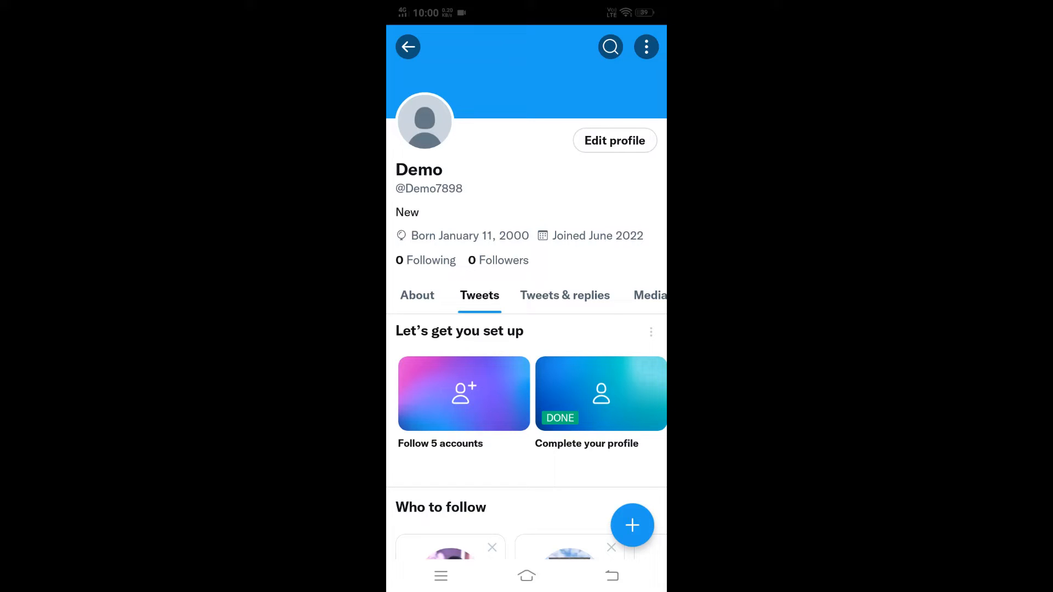
Open Edit profile and scroll down to the Birth date field
click(614, 140)
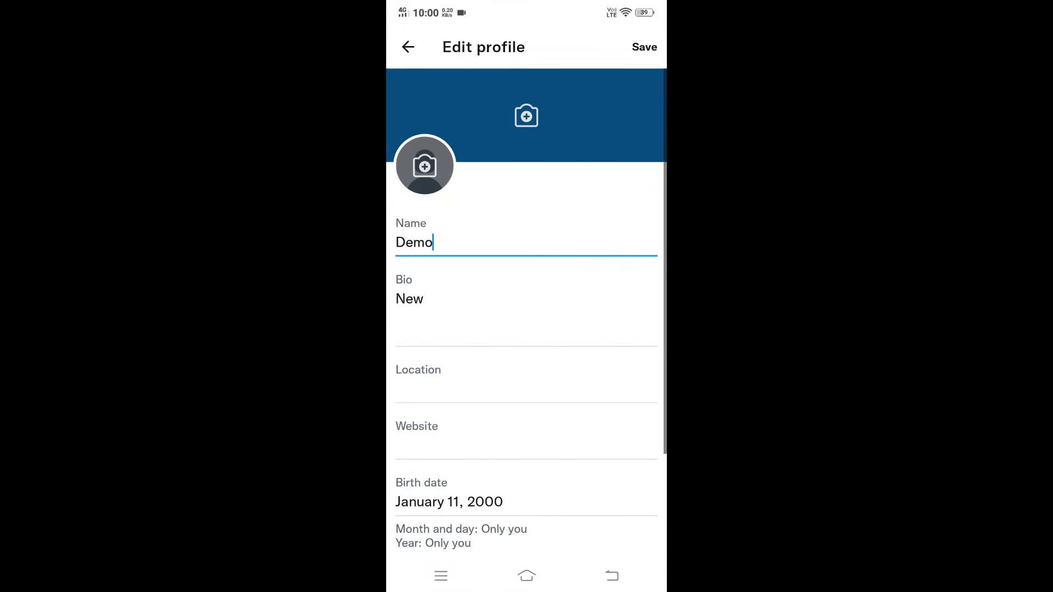
scroll(down, 3)
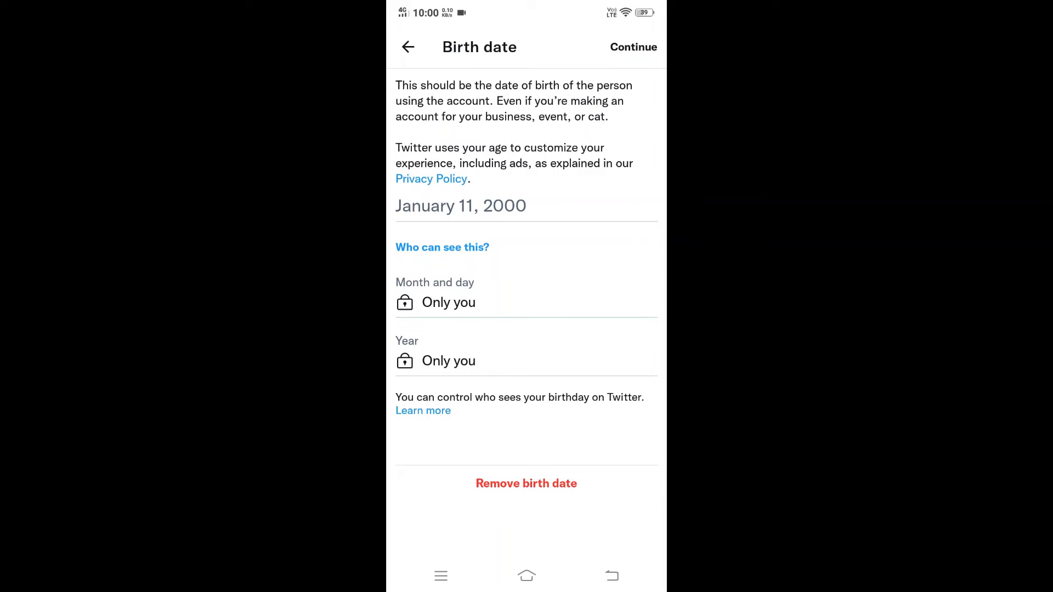
click(449, 302)
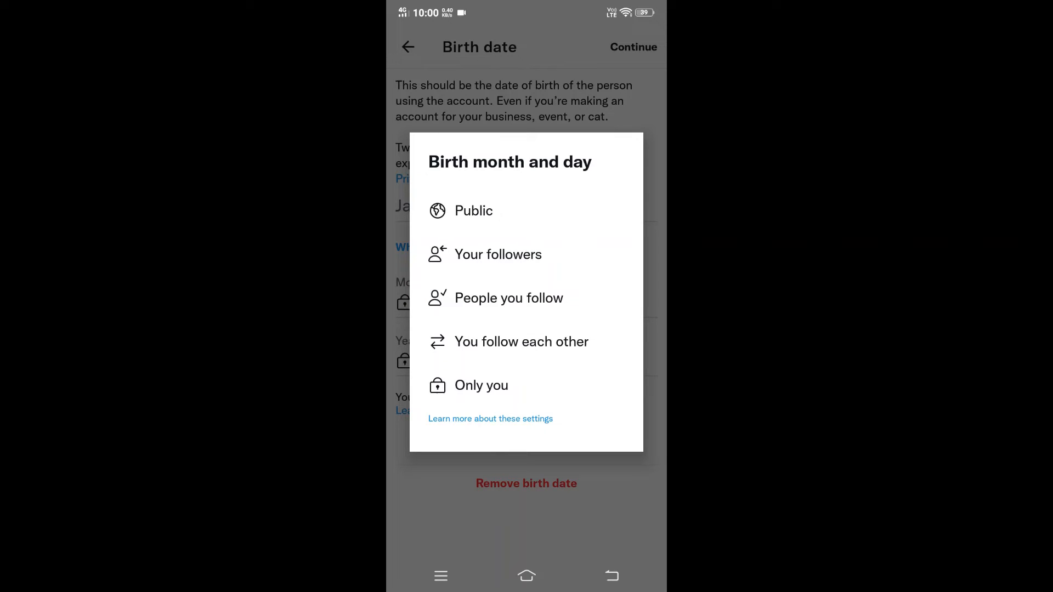
click(508, 297)
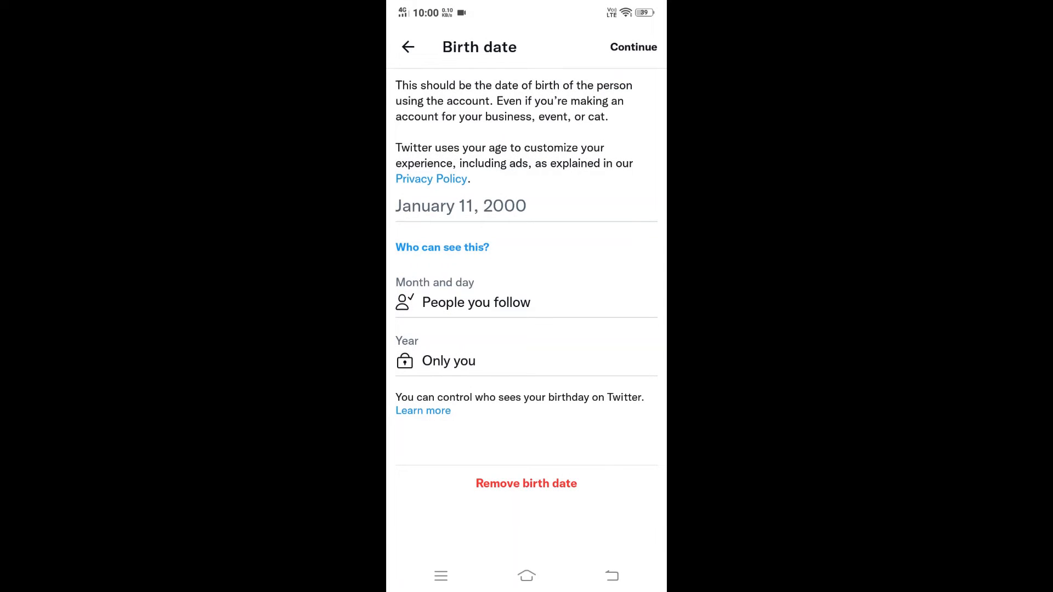
click(449, 361)
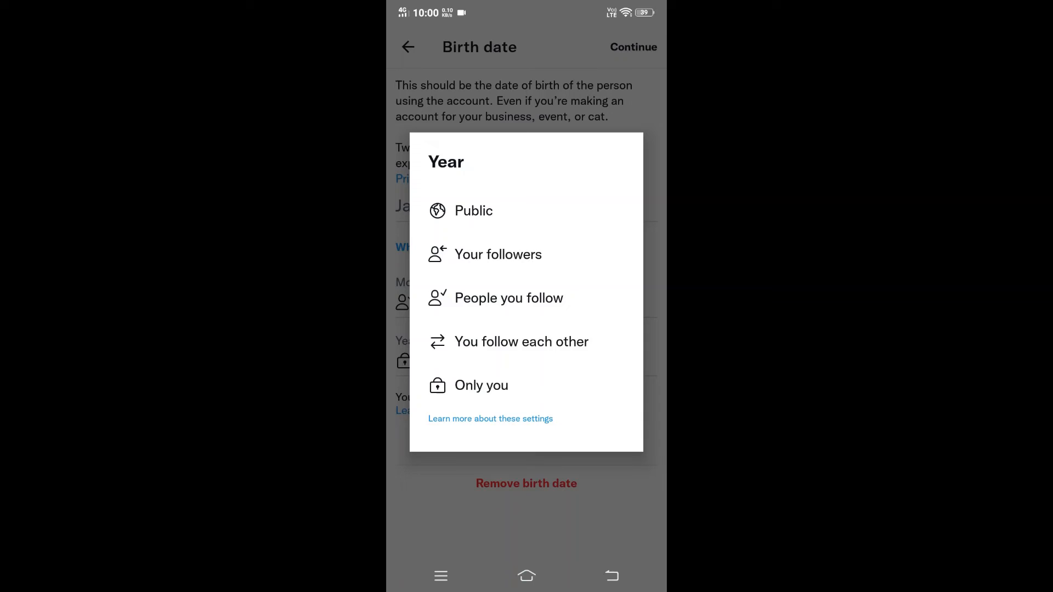
click(482, 385)
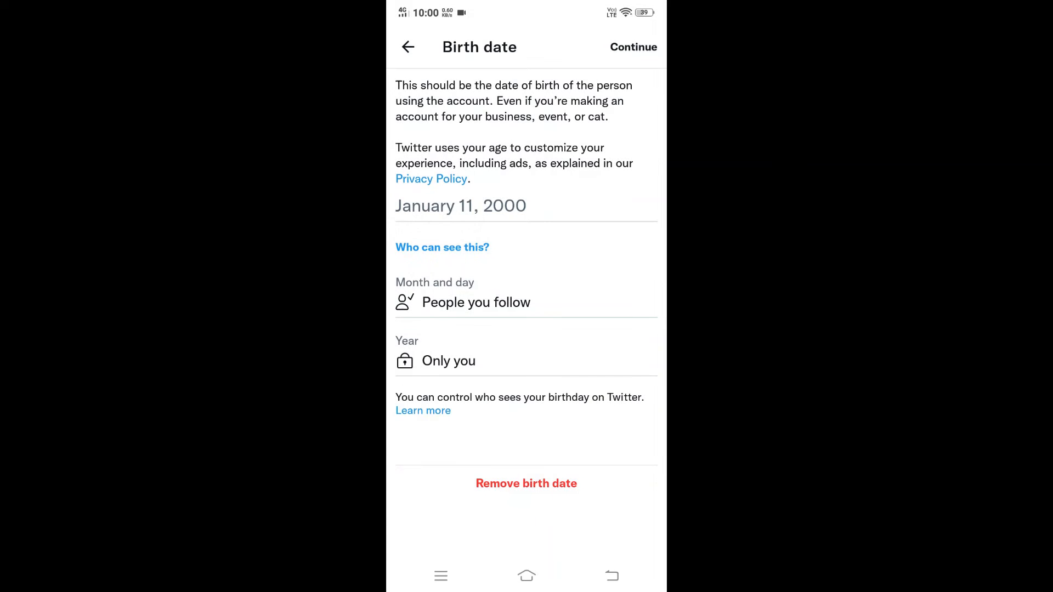
click(526, 302)
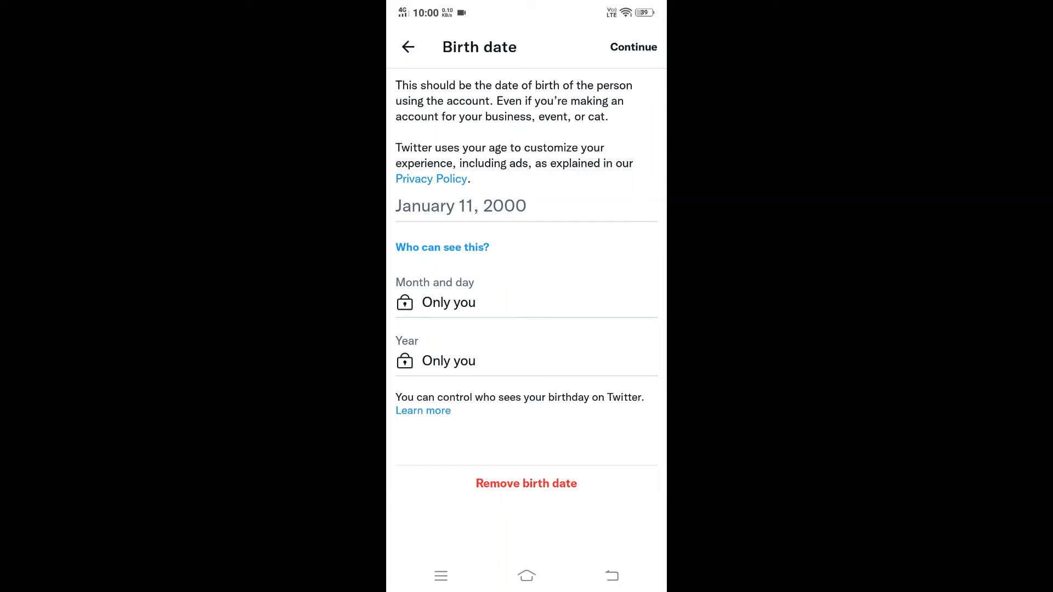
Remove the January 11, 2000 birth date, confirm removal, and save the profile
click(526, 483)
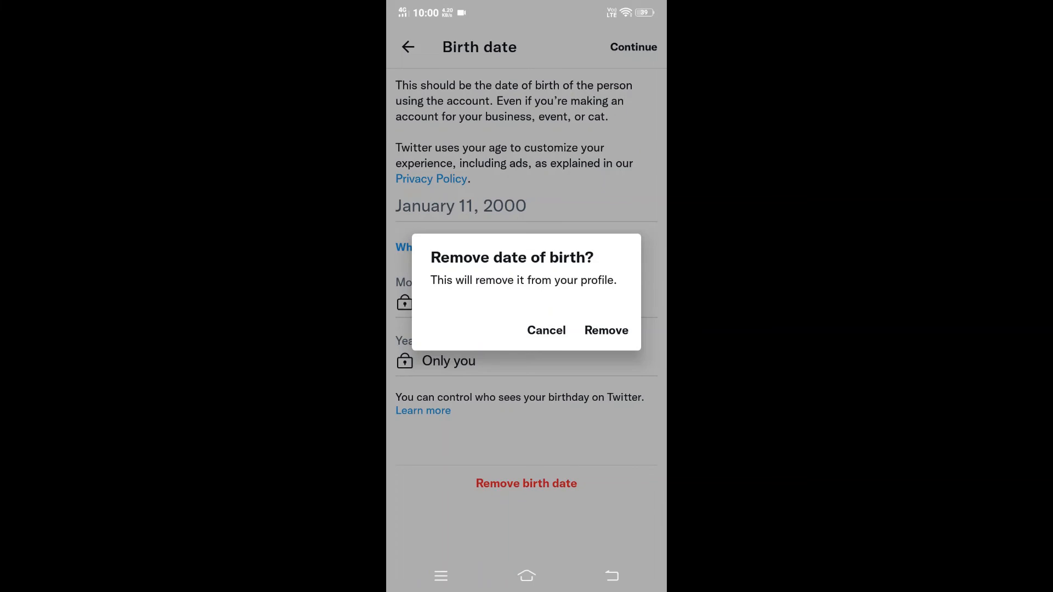
click(605, 330)
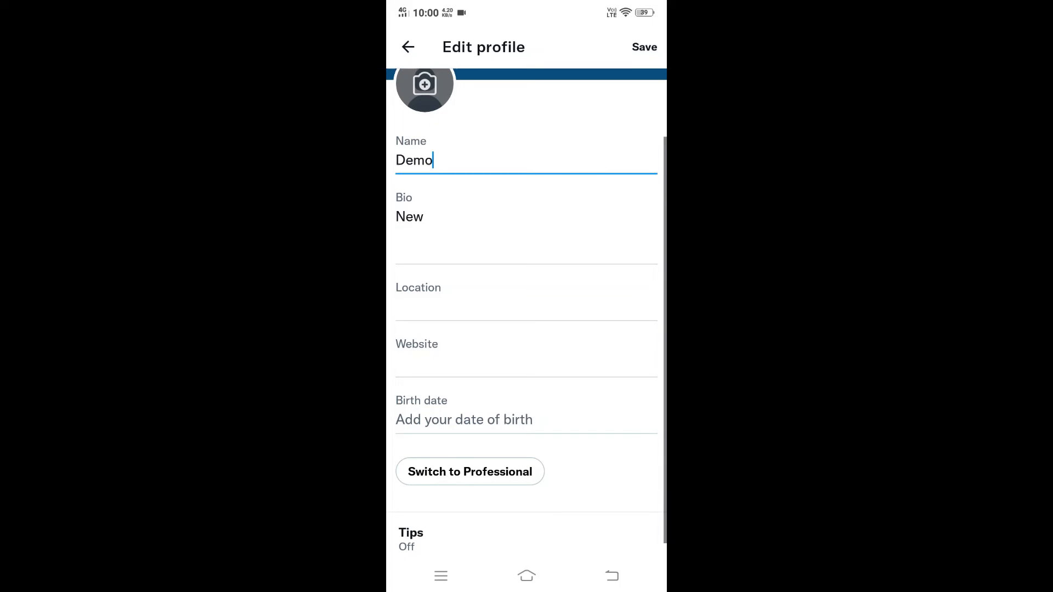
click(643, 47)
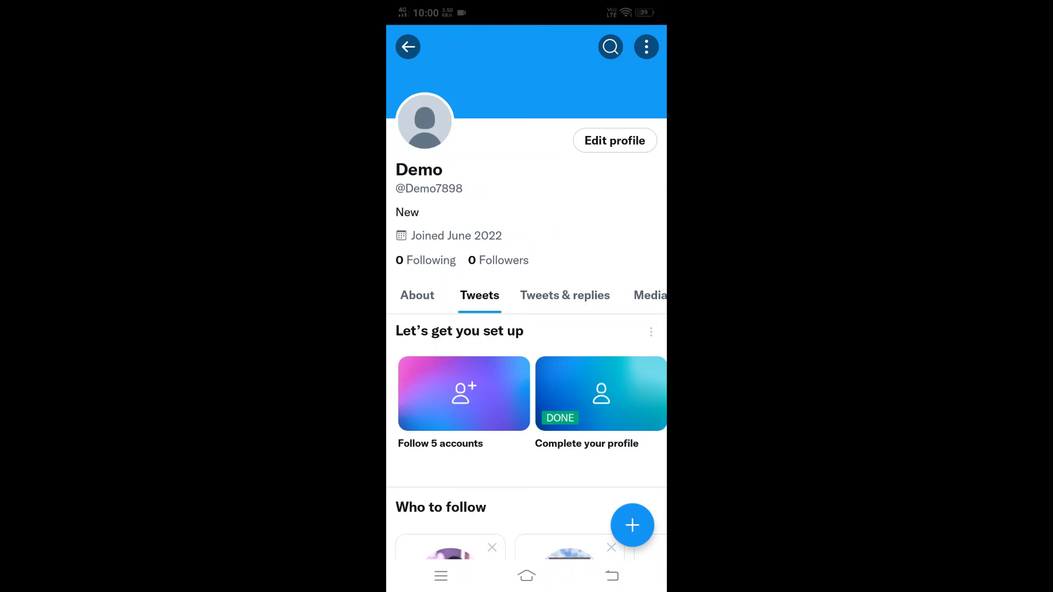